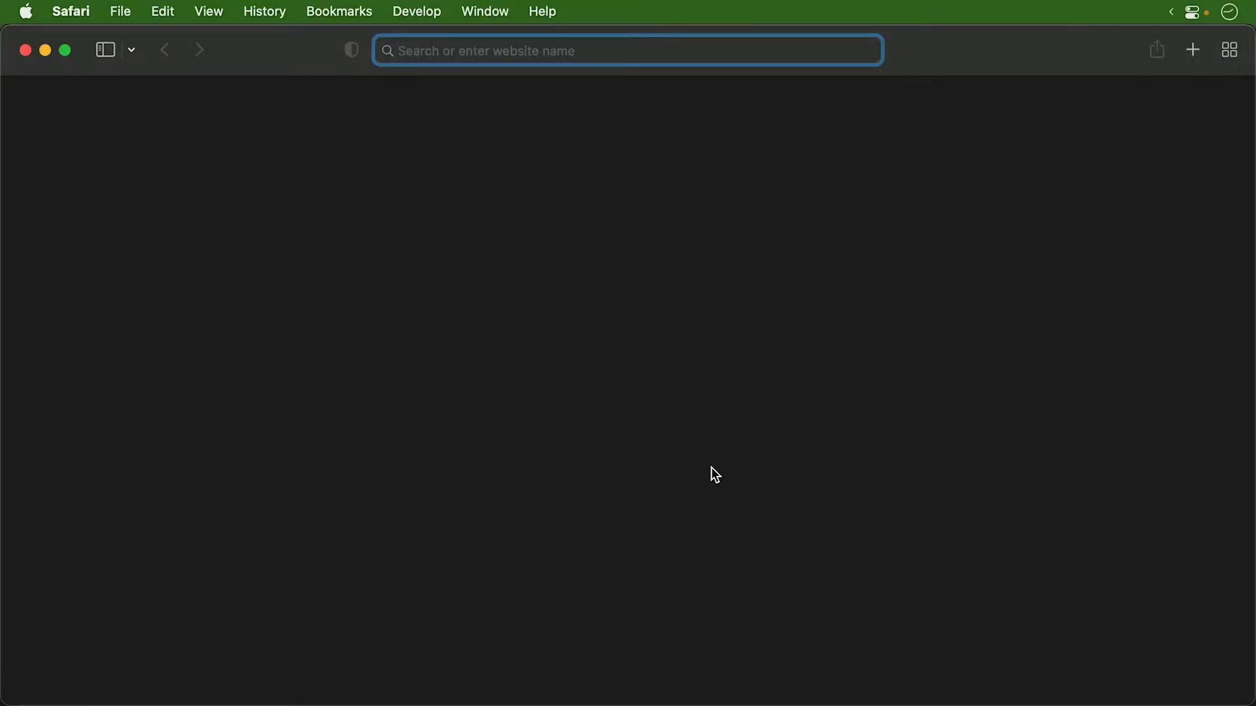
Step: Navigate to dartpad.dev and create a new Dart pad with the default hello loop
{"action": "type", "text": "dartpad.dev"}
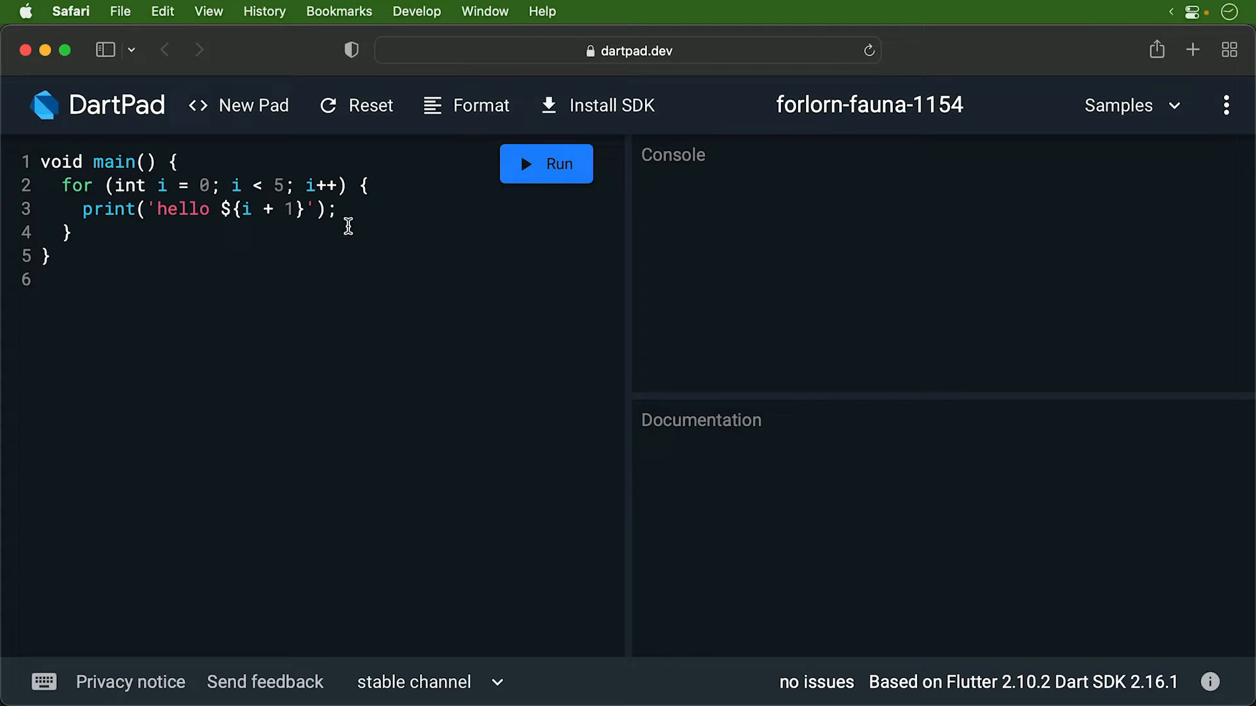
{"action": "left_click", "coordinate": [253, 105]}
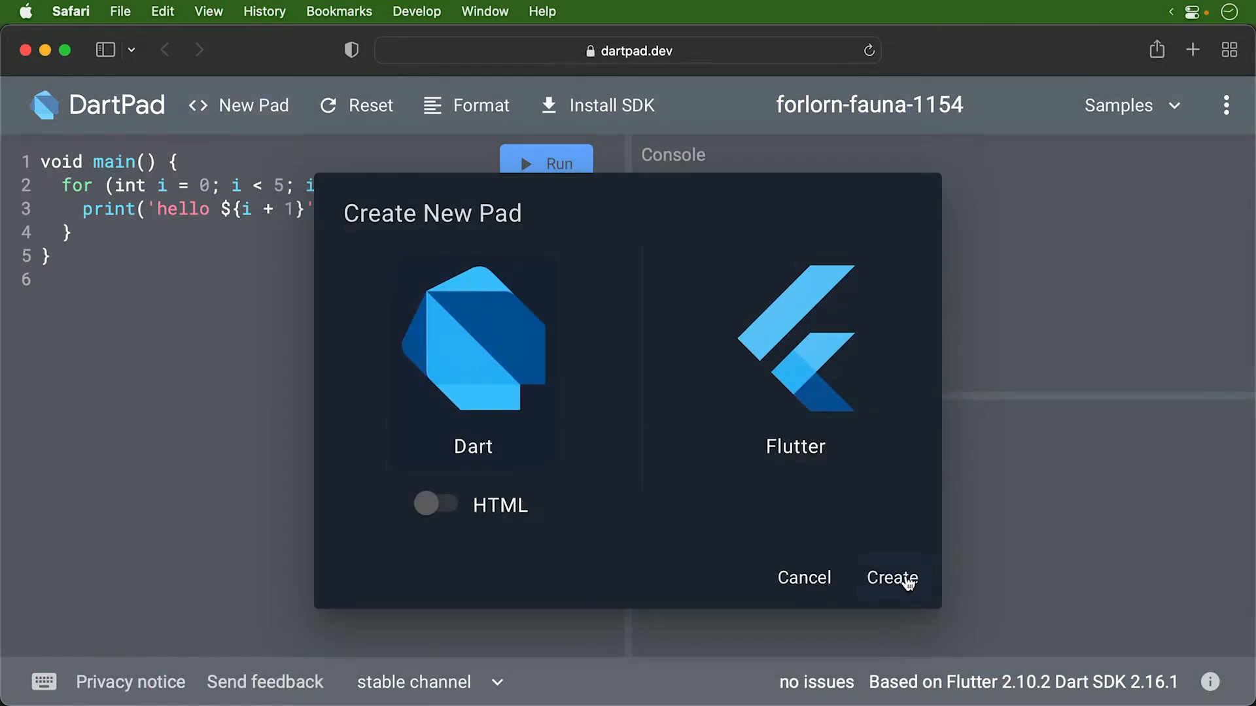
{"action": "left_click", "coordinate": [804, 578]}
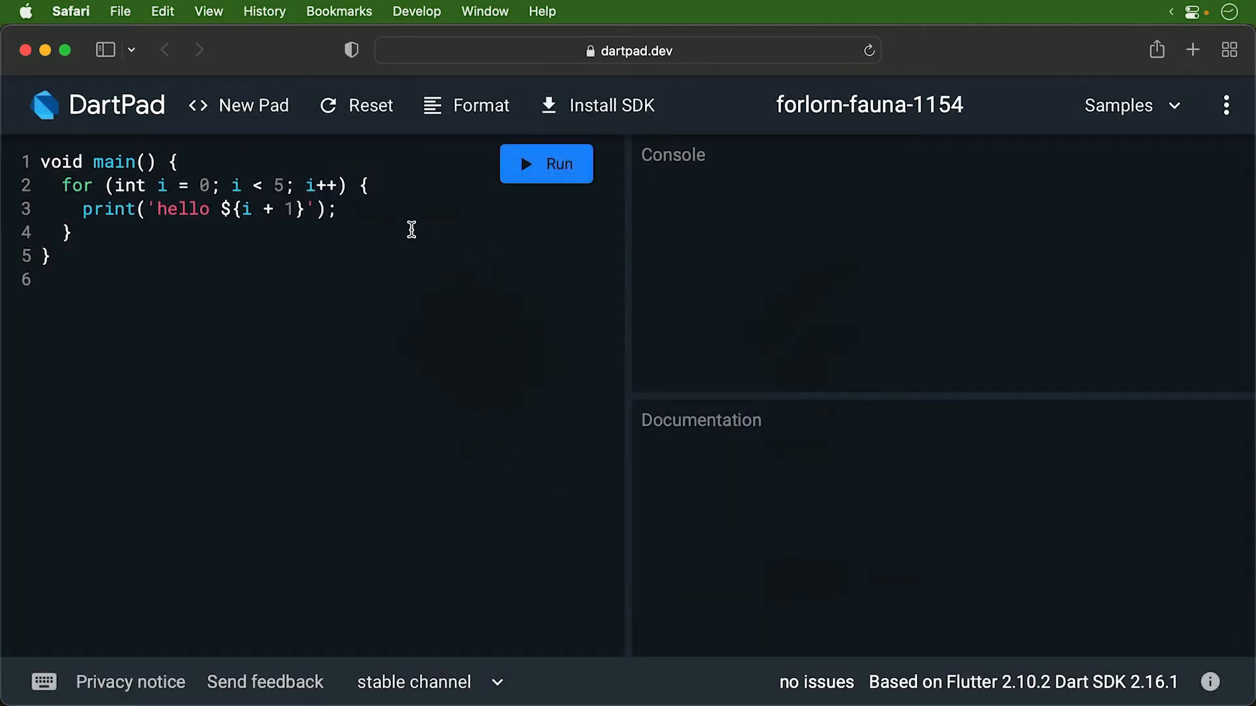
{"action": "mouse_move", "coordinate": [319, 157]}
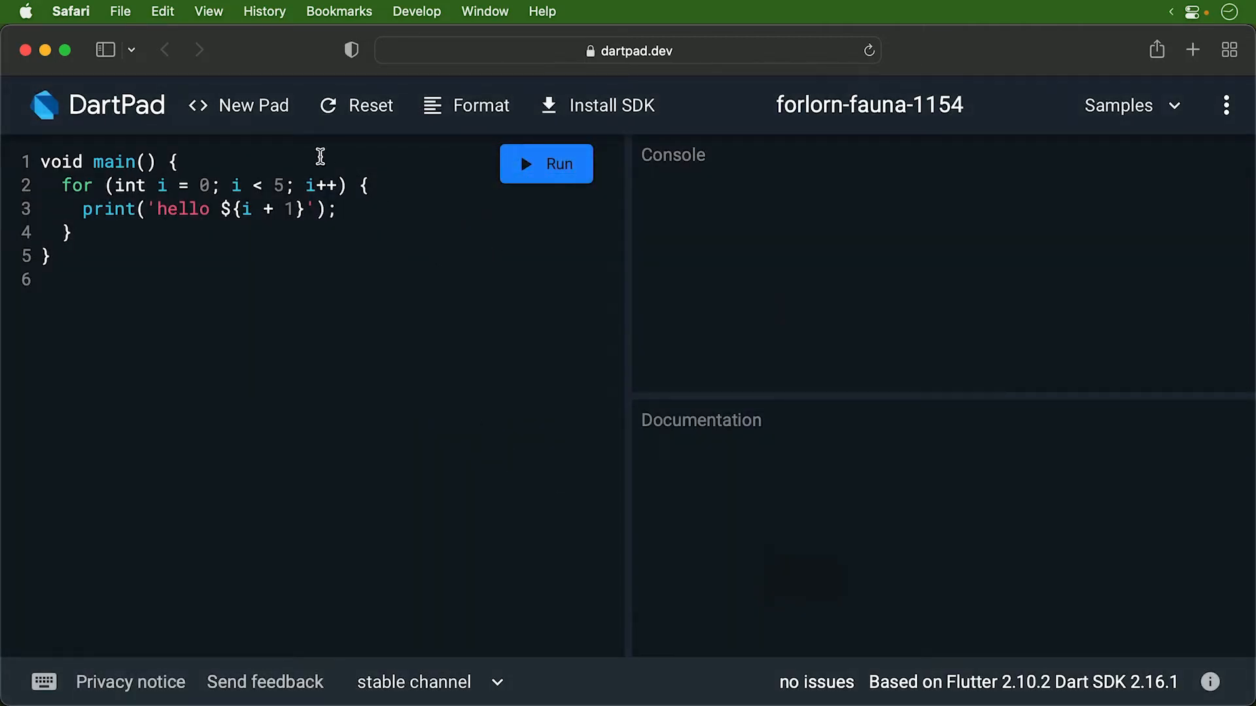
{"action": "mouse_move", "coordinate": [375, 370]}
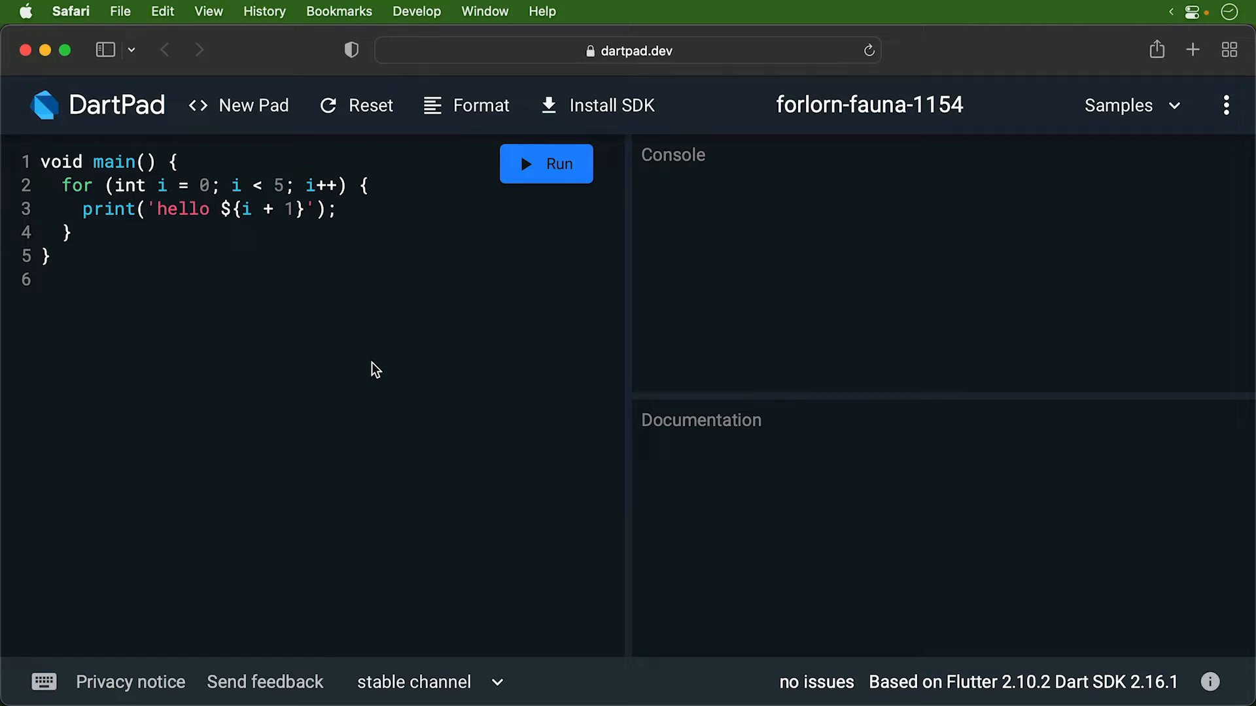
{"action": "mouse_move", "coordinate": [348, 377]}
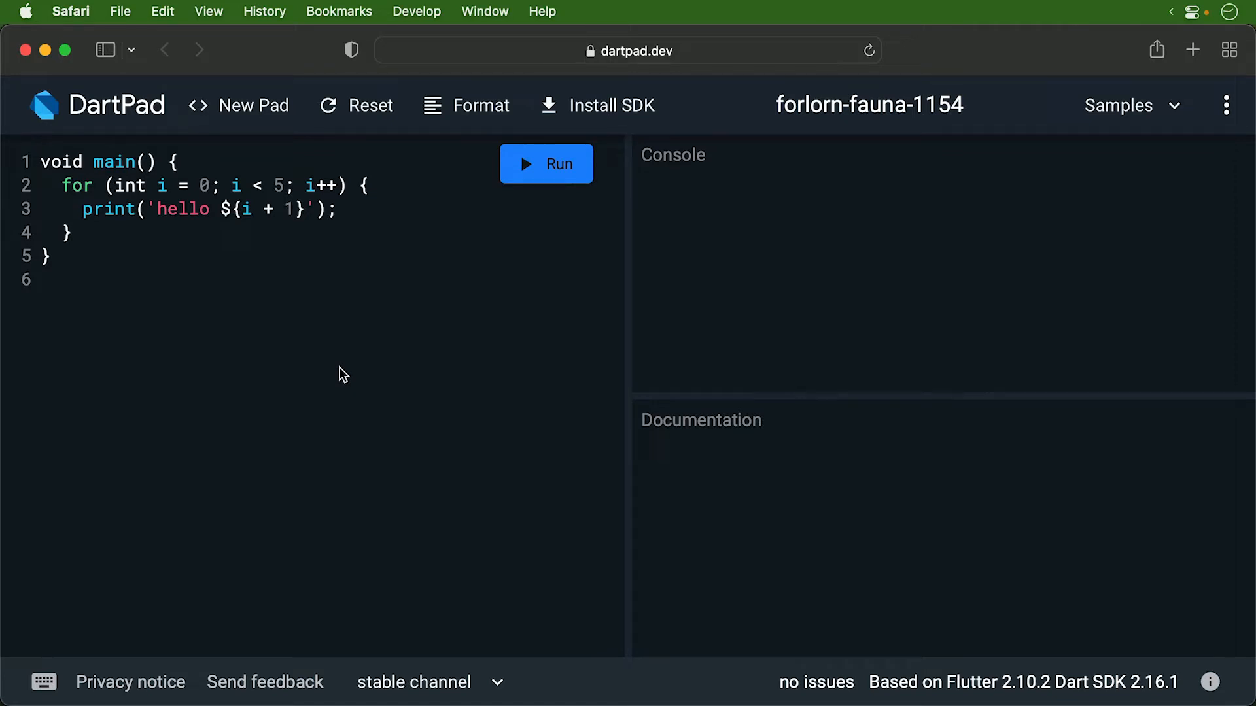
Step: Define class Person below main with var firstName = '' and var lastName = ''
{"action": "type", "text": "class Person {"}
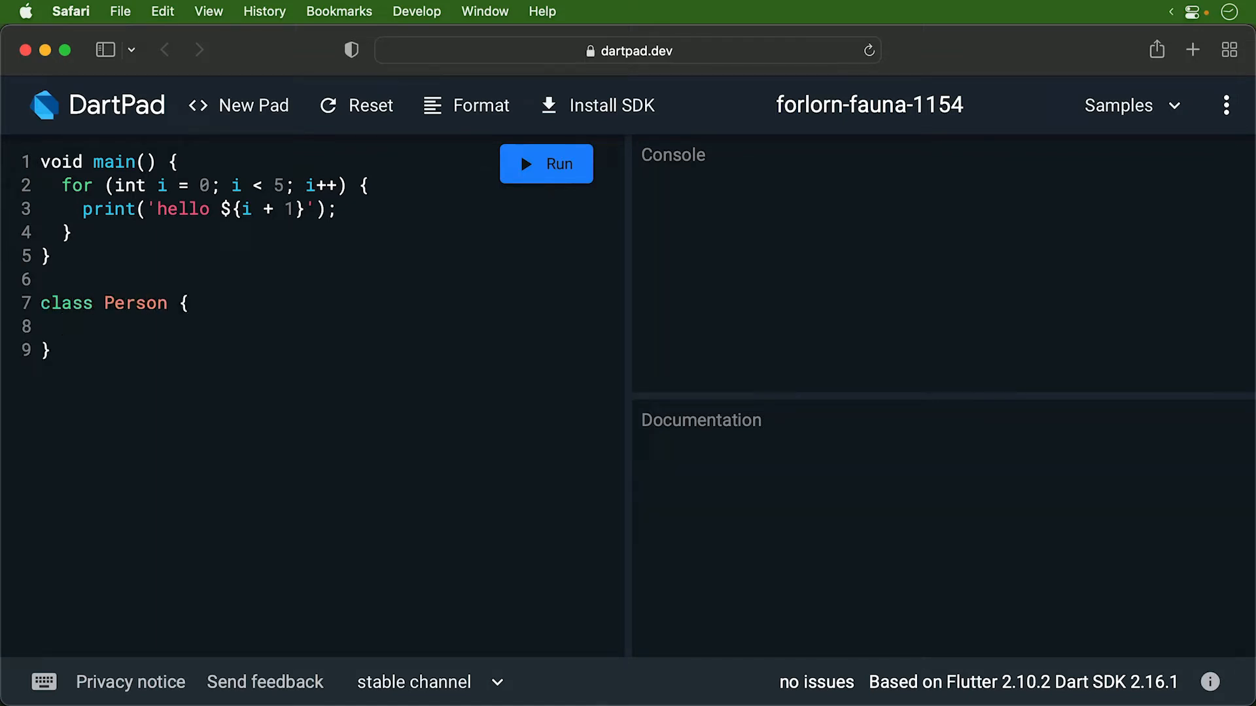
{"action": "left_click", "coordinate": [63, 326]}
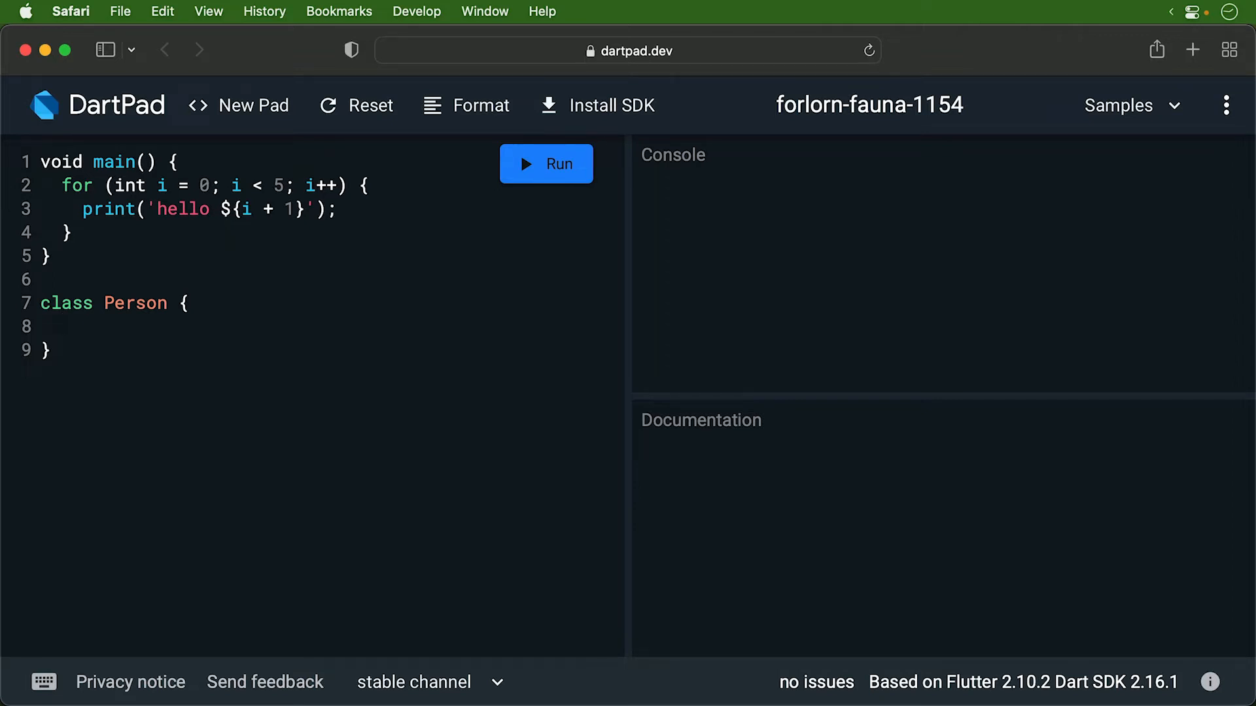
{"action": "type", "text": "var firstName = ''"}
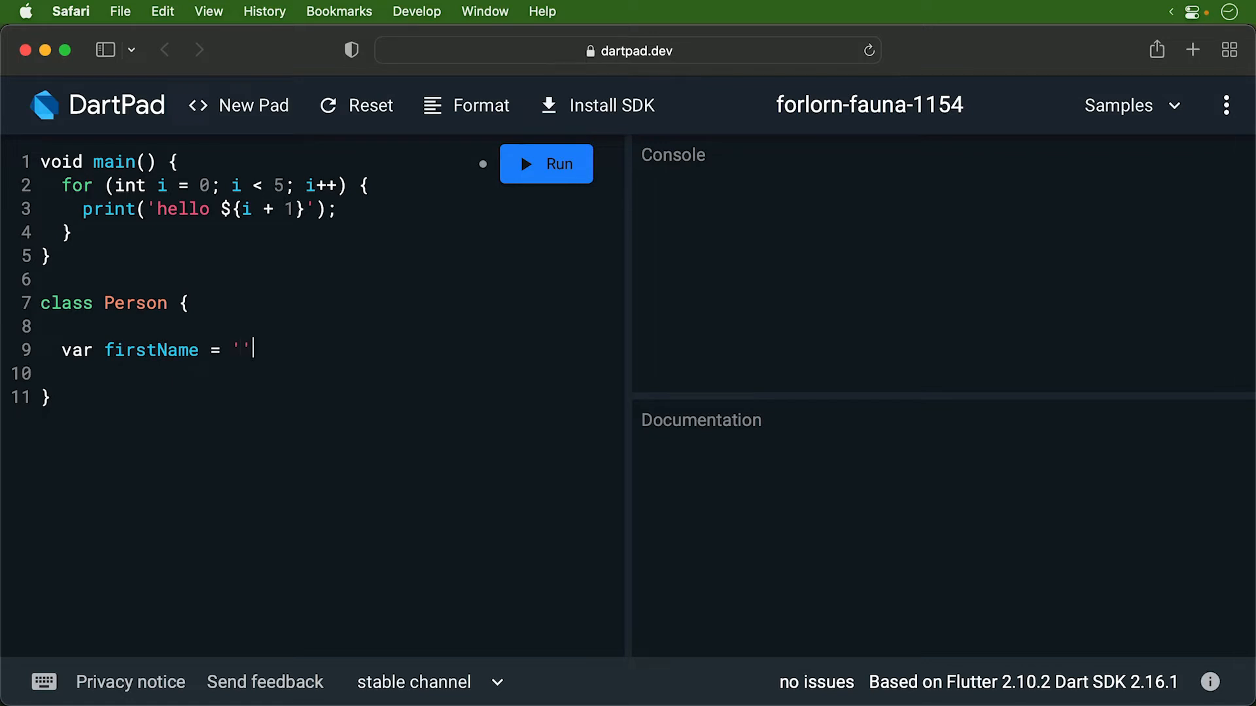
{"action": "type", "text": ";"}
{"action": "left_click", "coordinate": [328, 374]}
{"action": "type", "text": "var lastName;"}
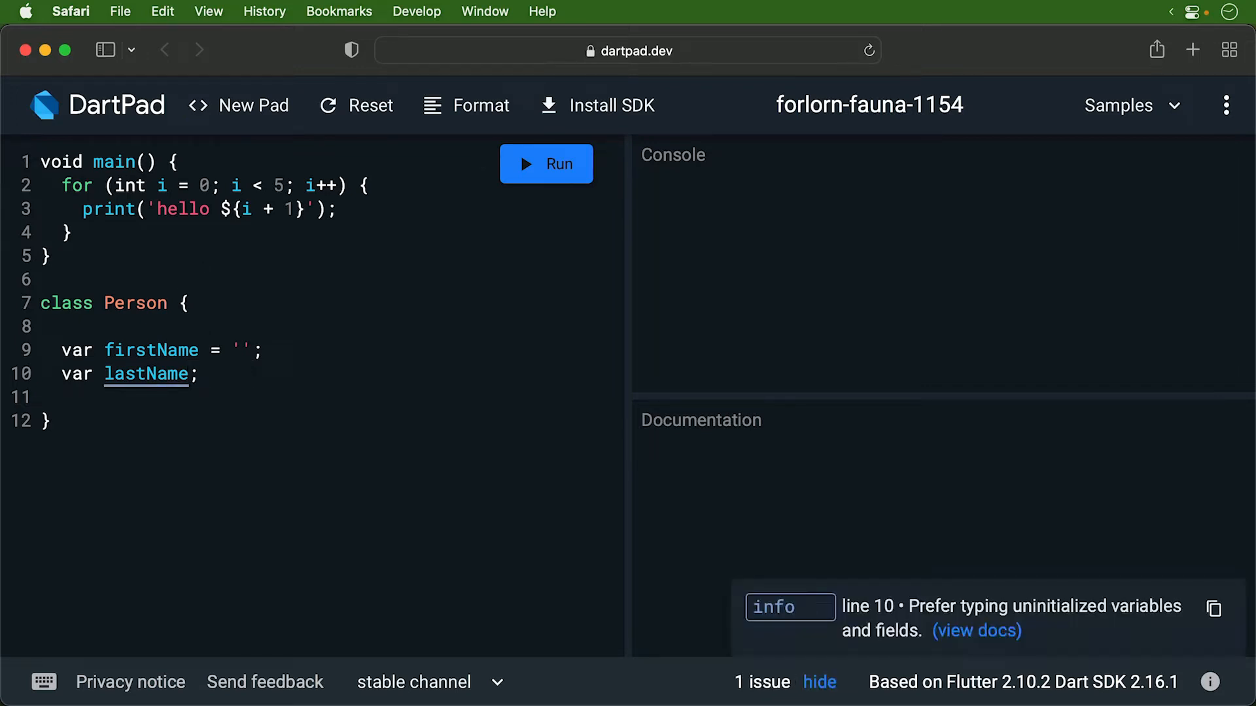
{"action": "type", "text": "= ''"}
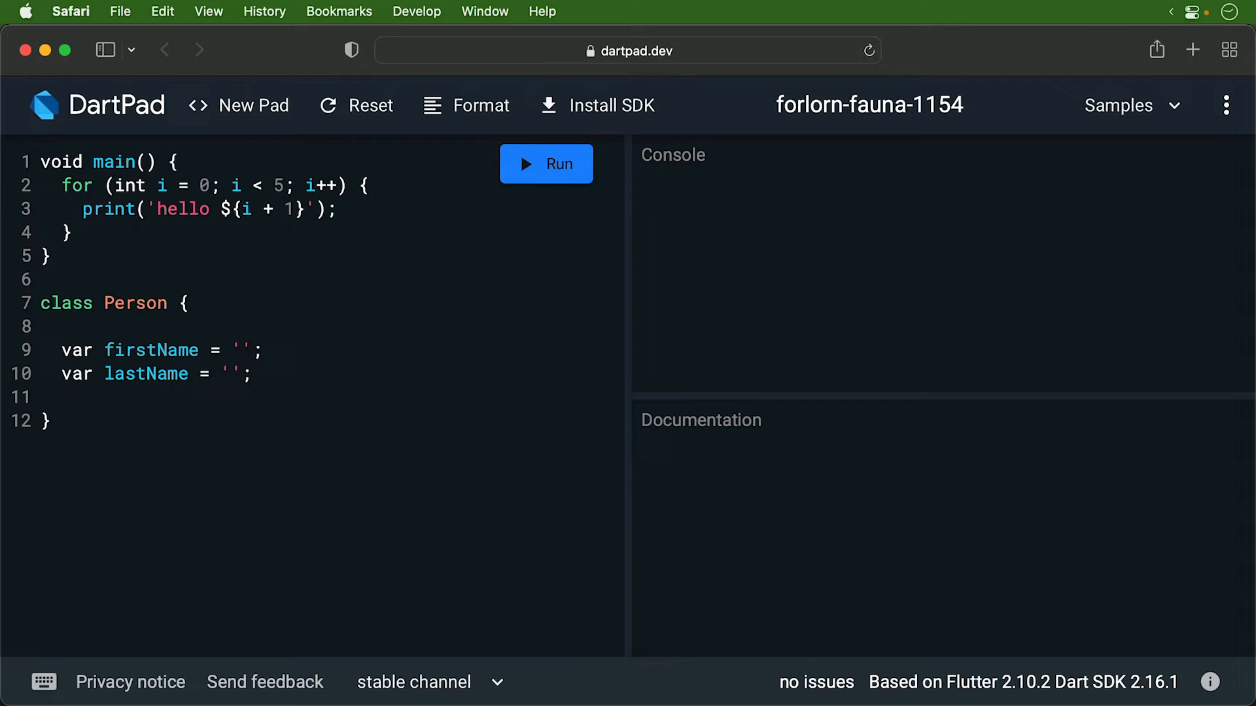
{"action": "mouse_move", "coordinate": [173, 375]}
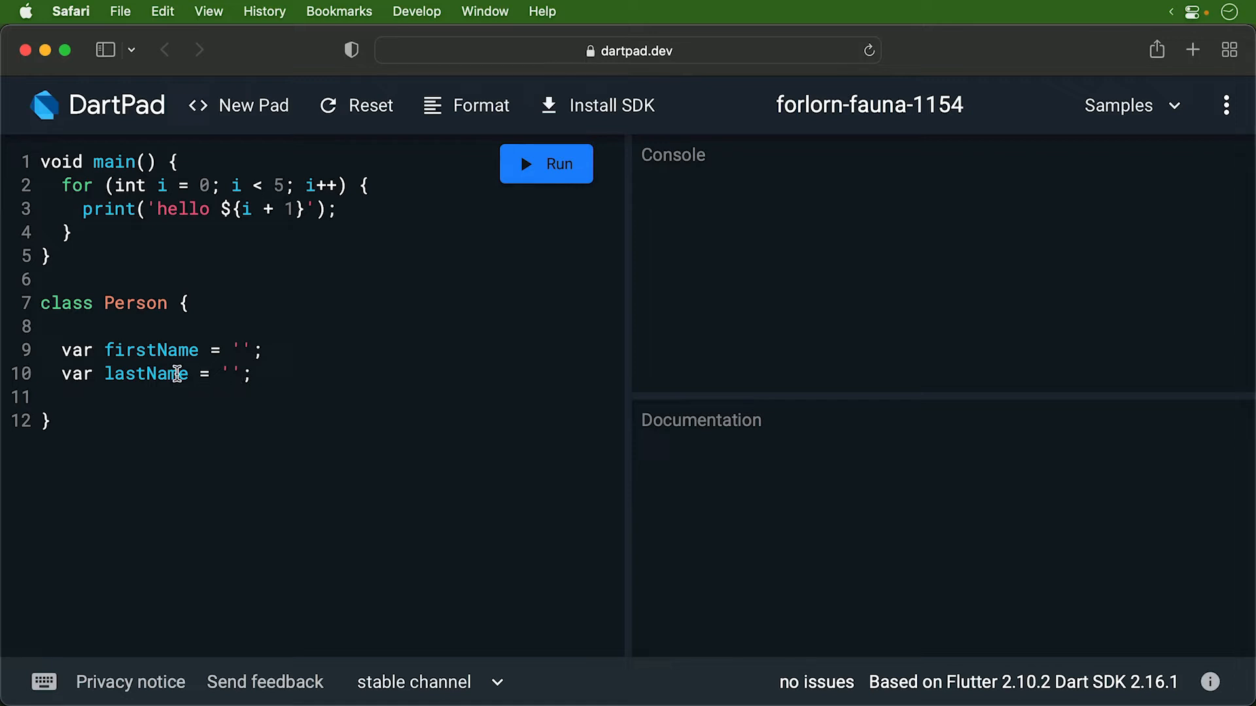
Step: Write void sayHello() printing 'Hello, my name is $firstName $lastName' inside Person
{"action": "type", "text": "void sayHell"}
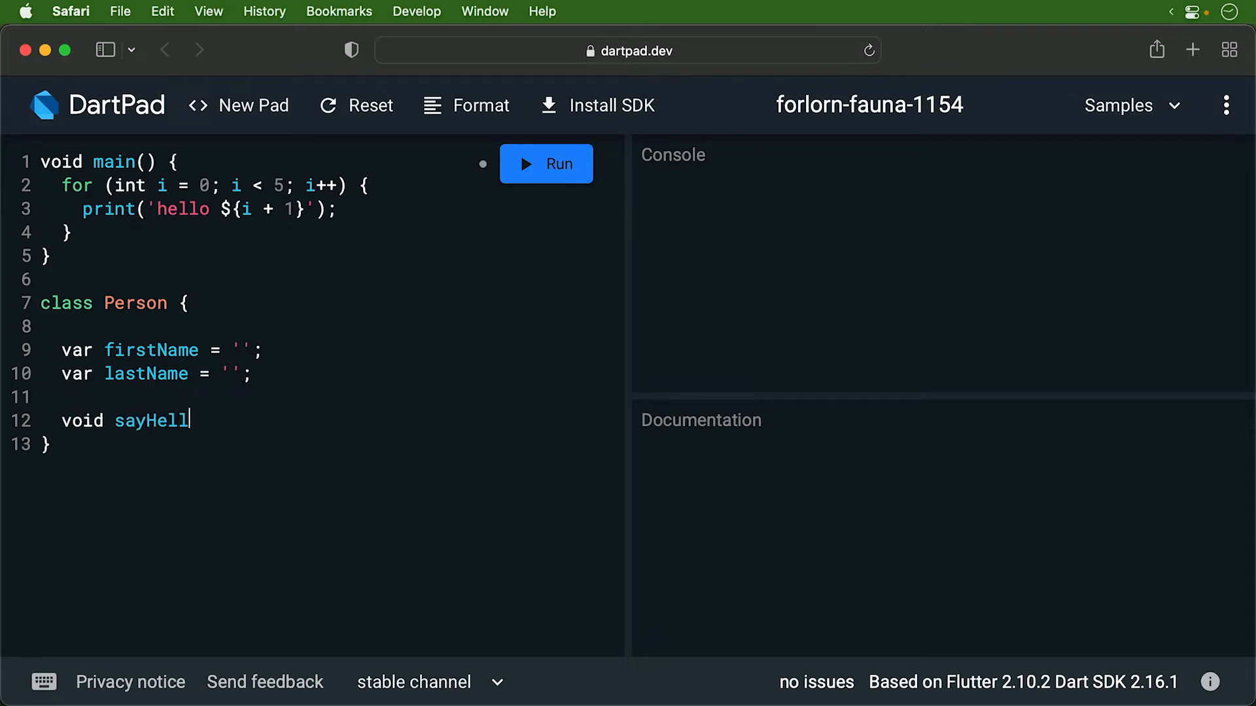
{"action": "type", "text": "o() {"}
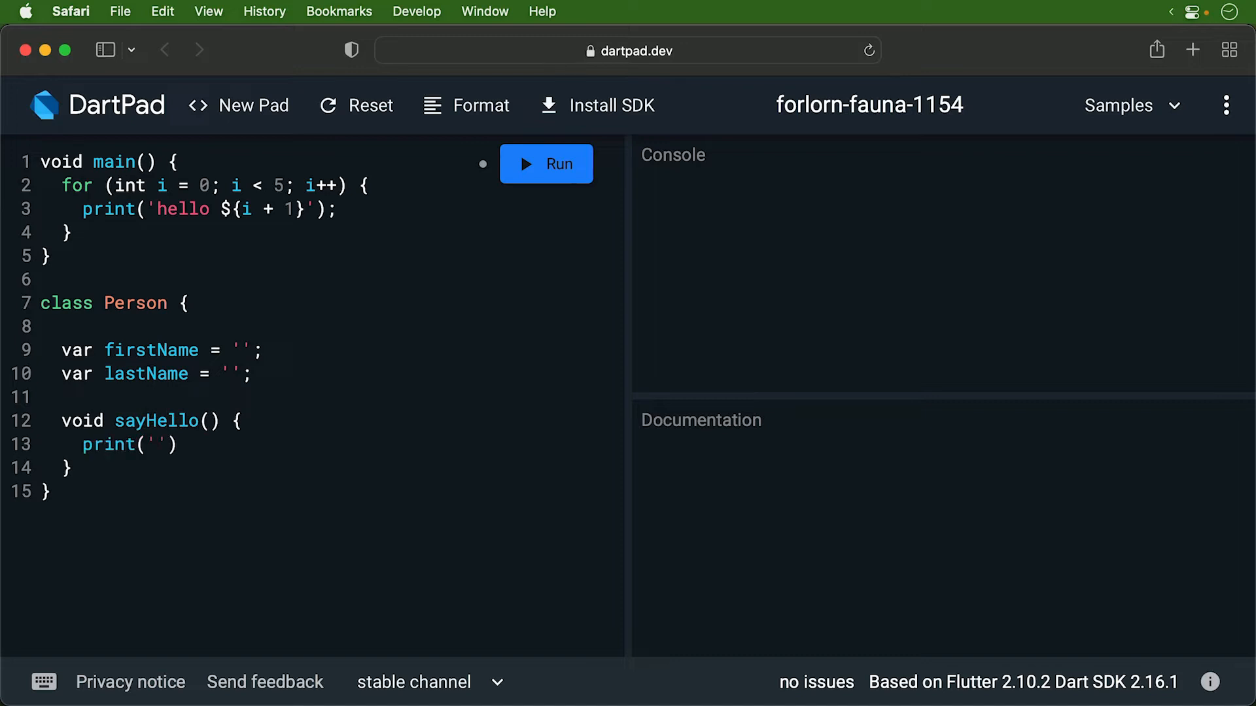
{"action": "type", "text": "Hello, my name is $firstNa"}
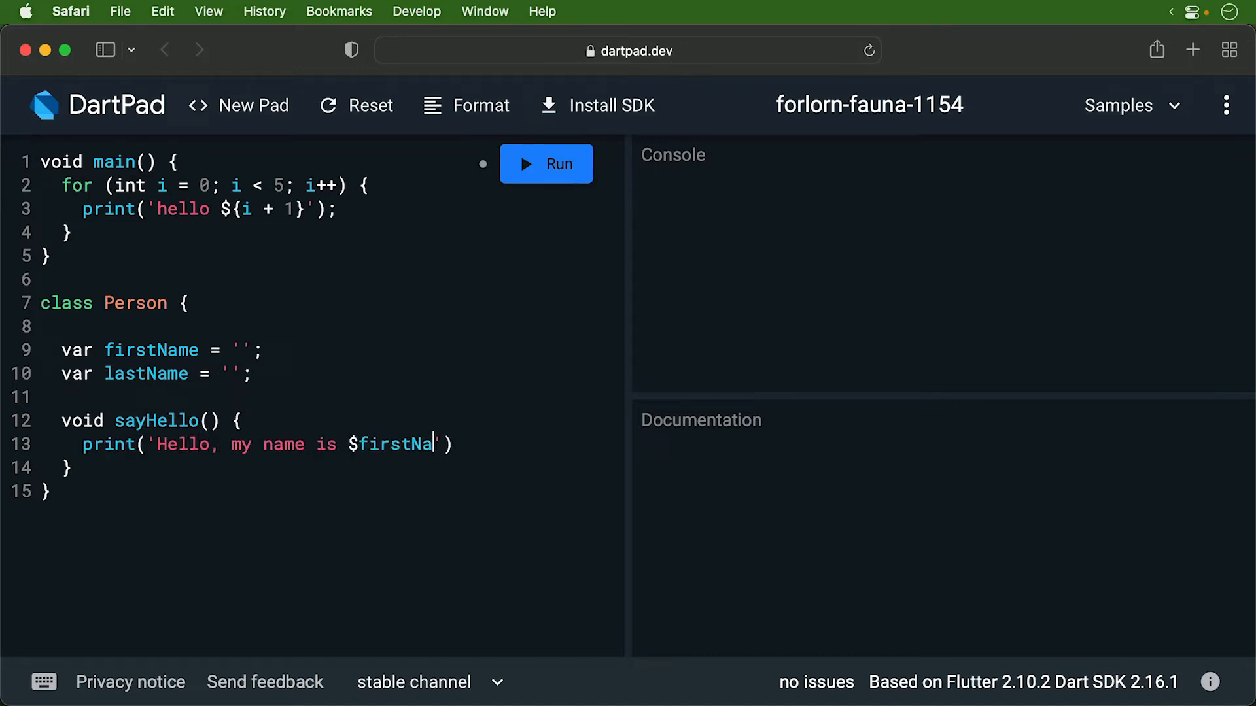
{"action": "type", "text": "me $lastName';"}
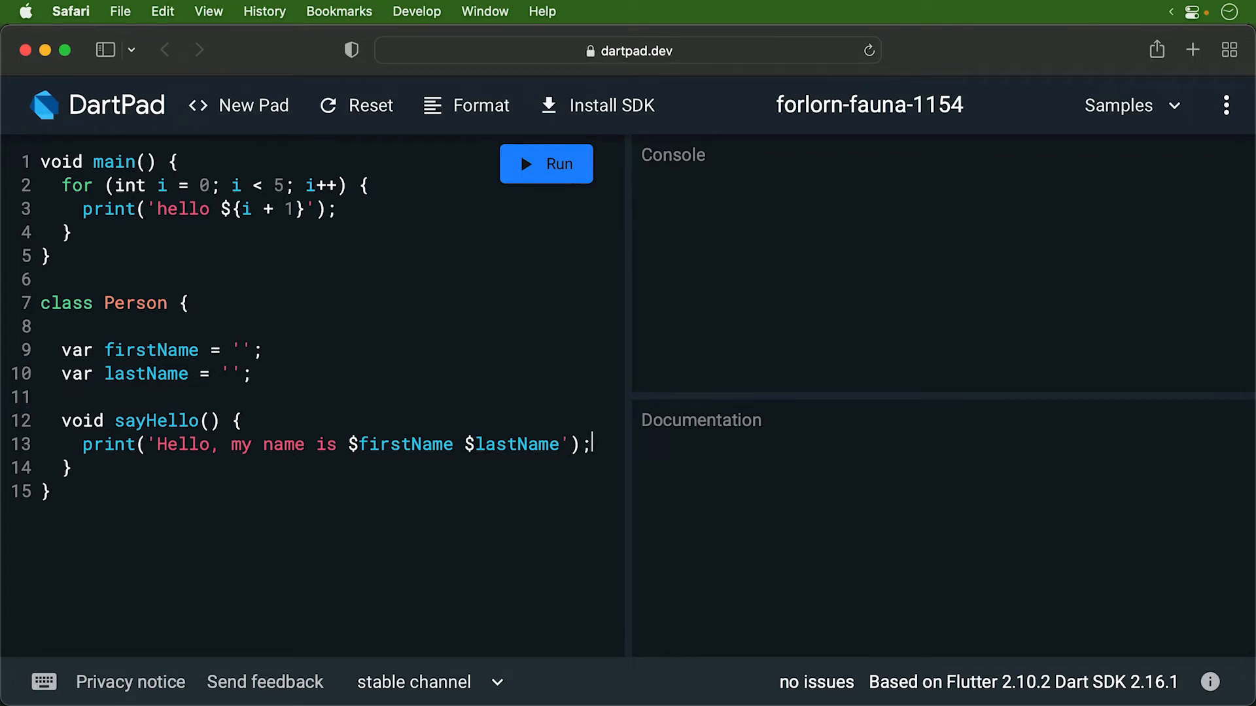
{"action": "mouse_move", "coordinate": [247, 407]}
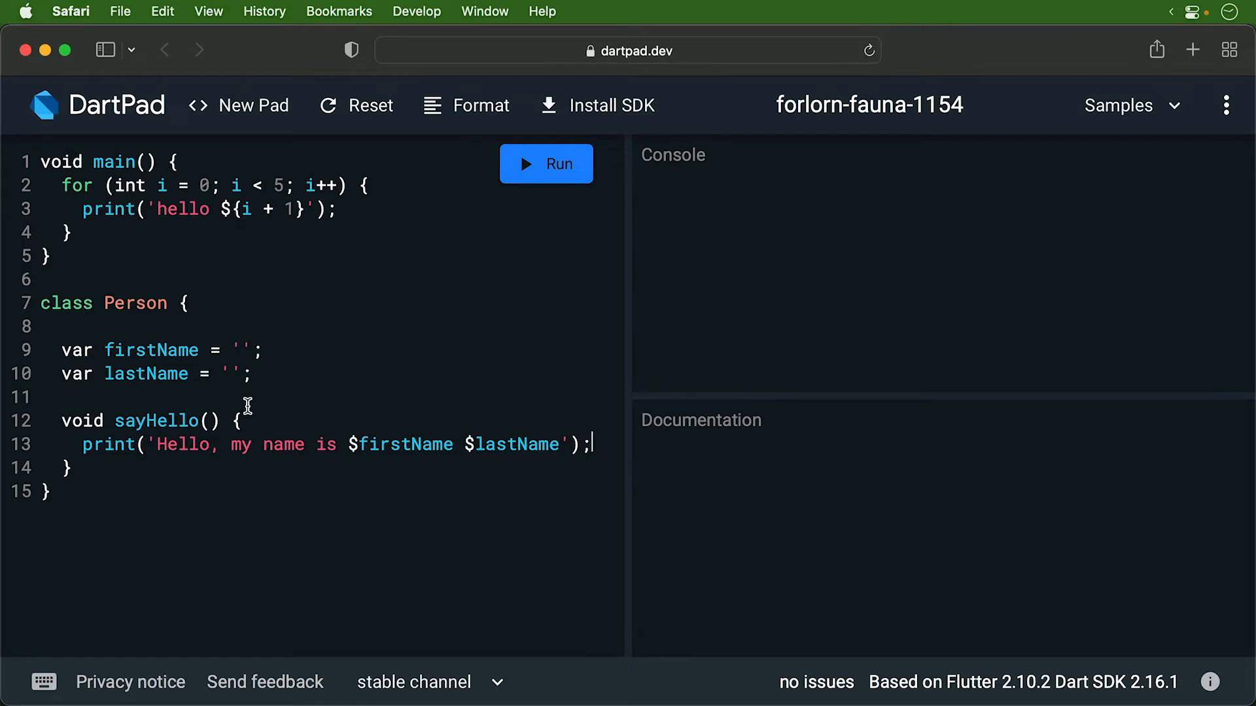
{"action": "mouse_move", "coordinate": [230, 400]}
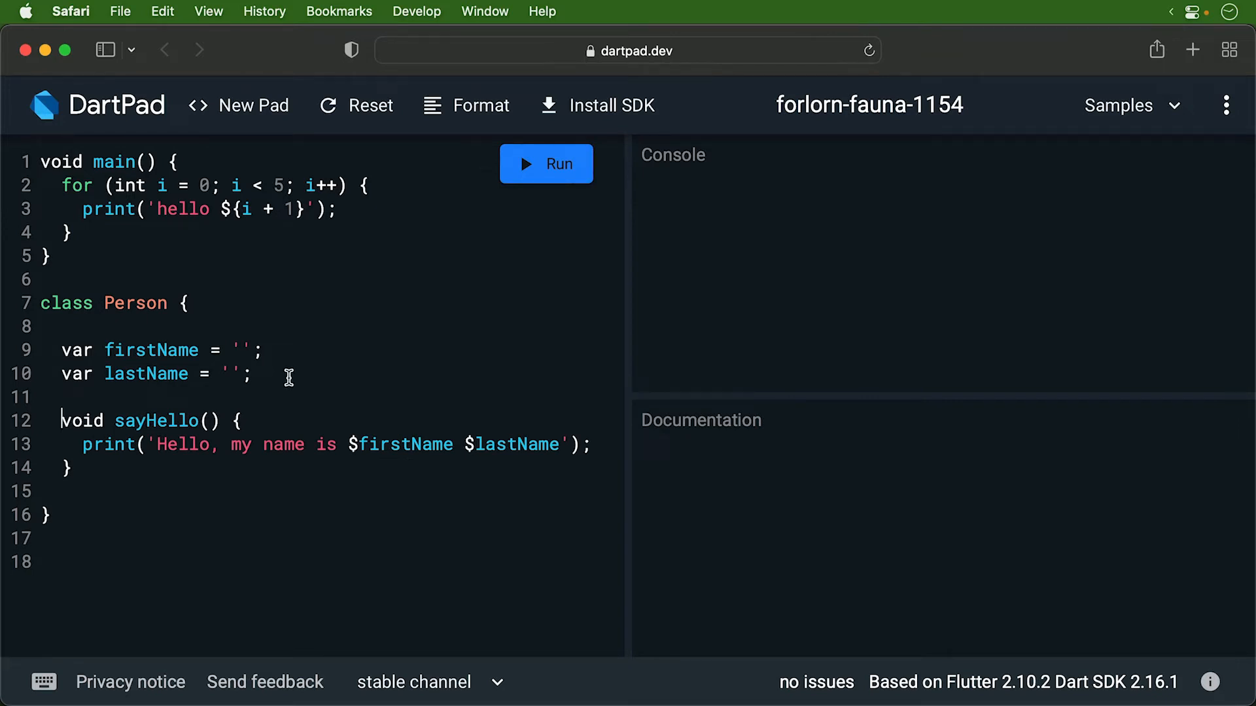
Step: Replace main's loop with var weatherMan = Person() named 'Phil' 'Connors'
{"action": "type", "text": "var weathe"}
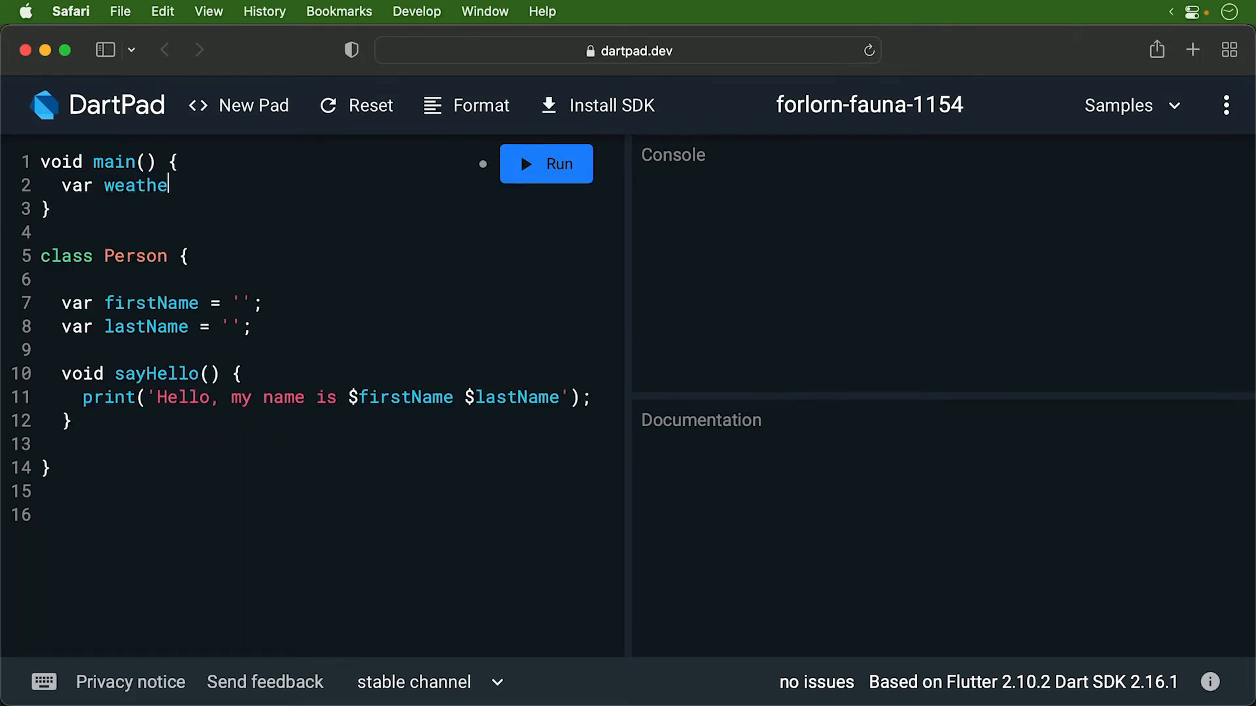
{"action": "type", "text": "rMan = Person();"}
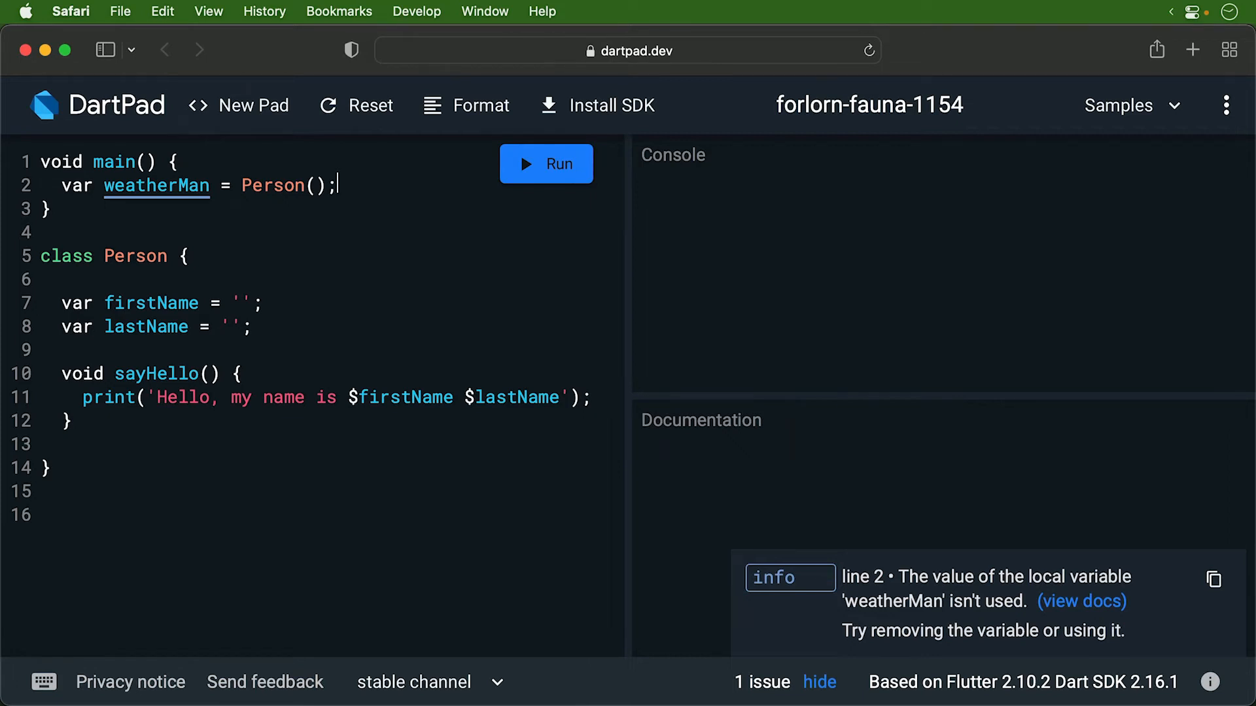
{"action": "type", "text": "weatherMan.firstName = 'Phil';"}
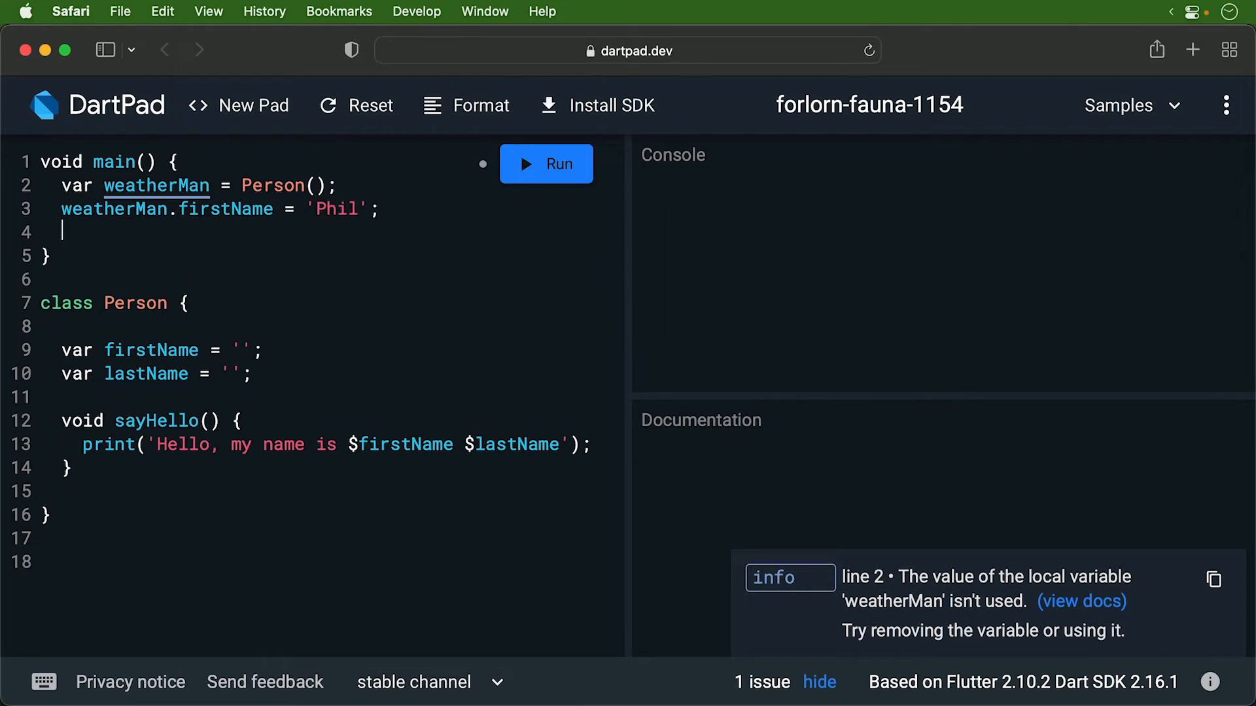
{"action": "type", "text": "weatherMan.lastName = 'Co'"}
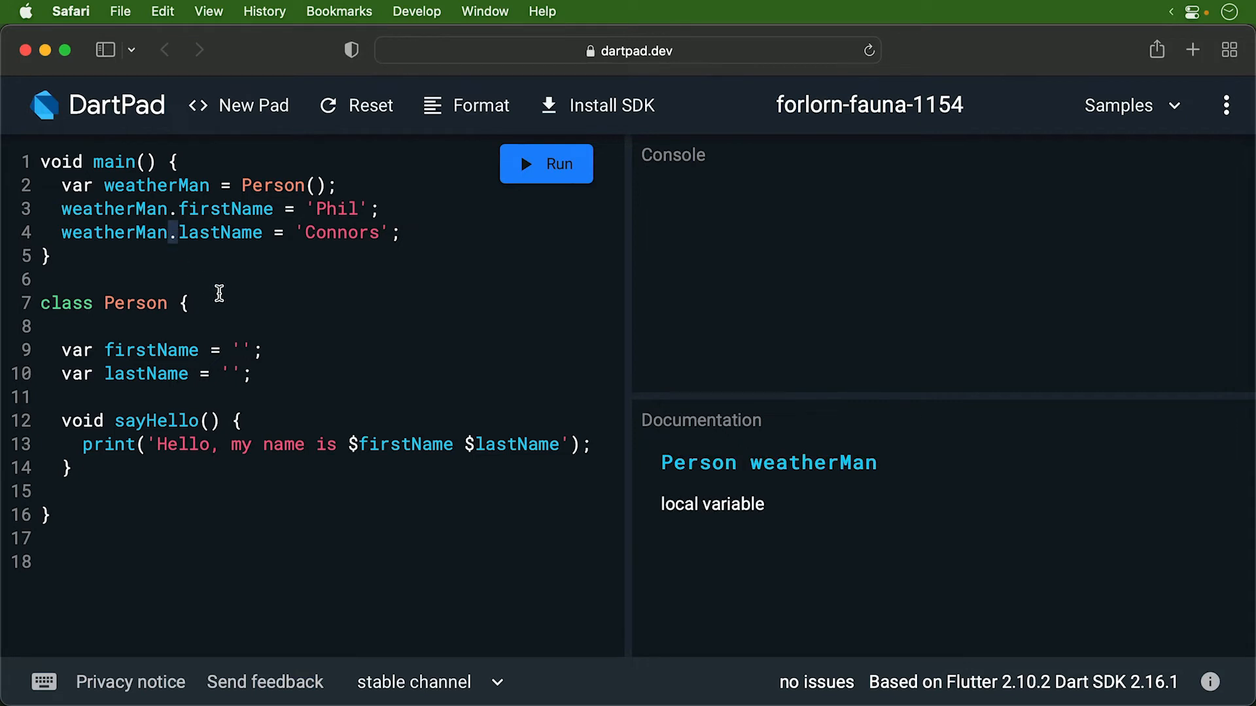
{"action": "mouse_move", "coordinate": [220, 264]}
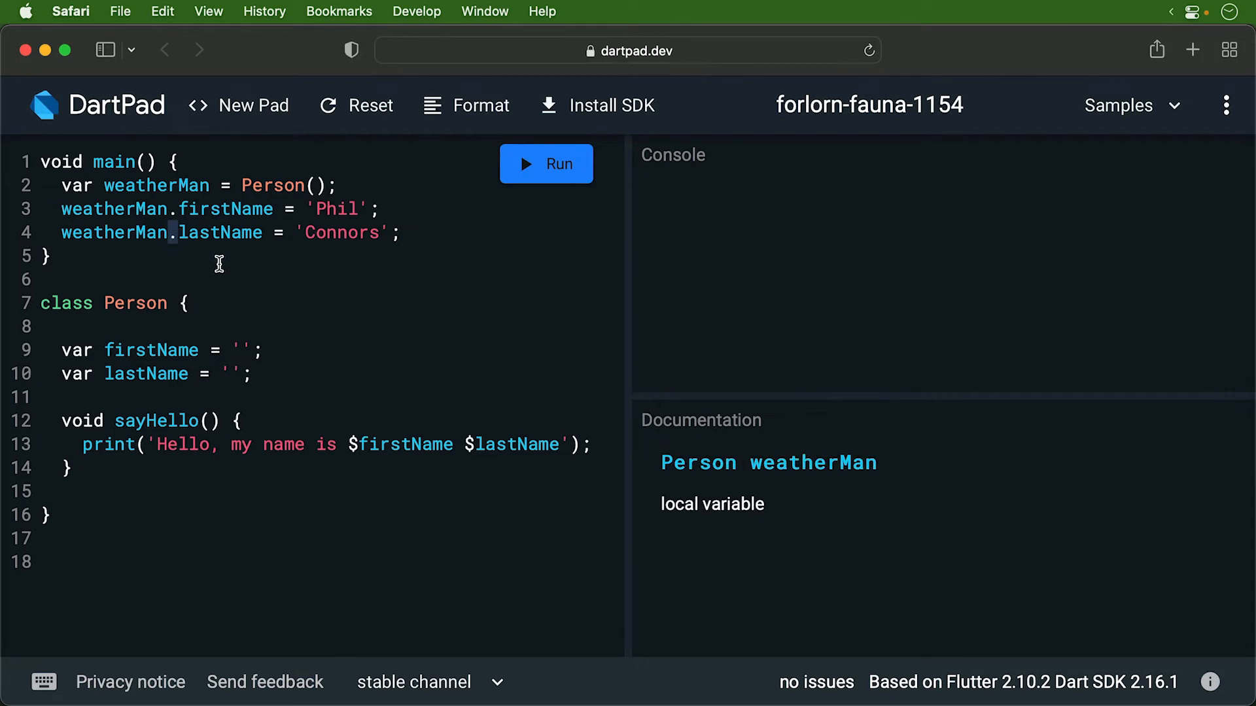
Step: Print weatherMan.firstName and run so the console shows 'Phil'
{"action": "type", "text": "print("}
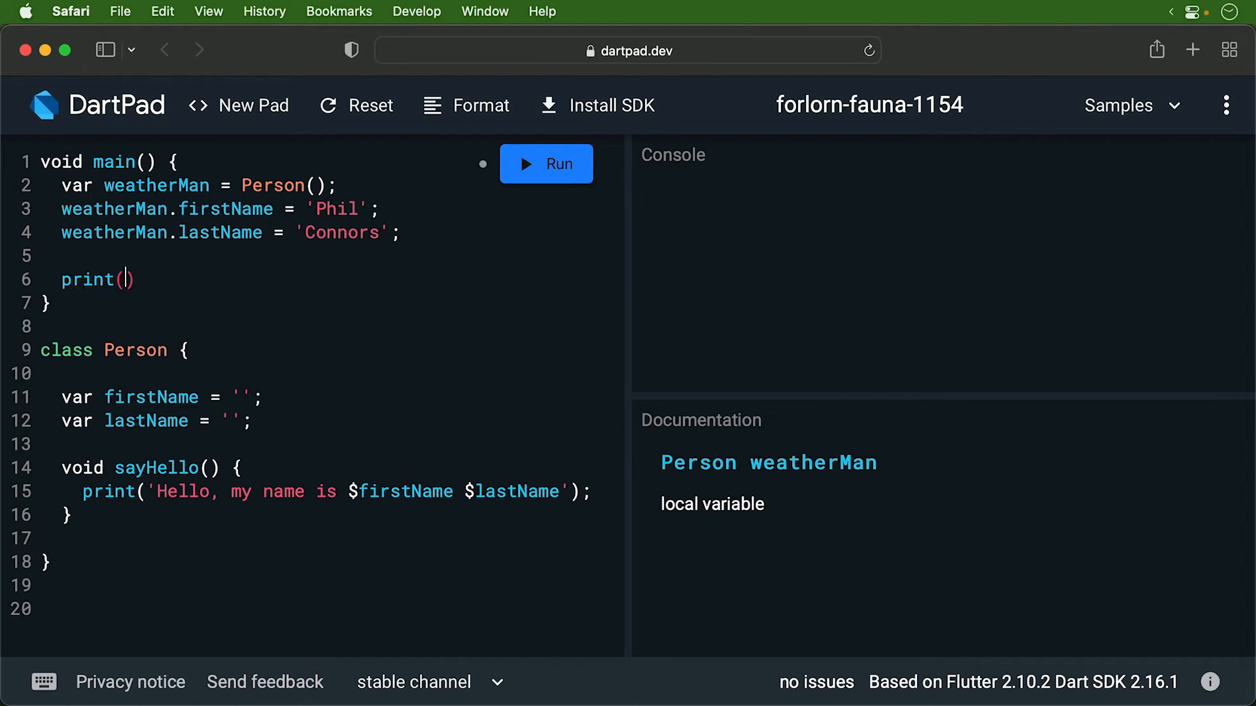
{"action": "type", "text": "weatherMan.firstName"}
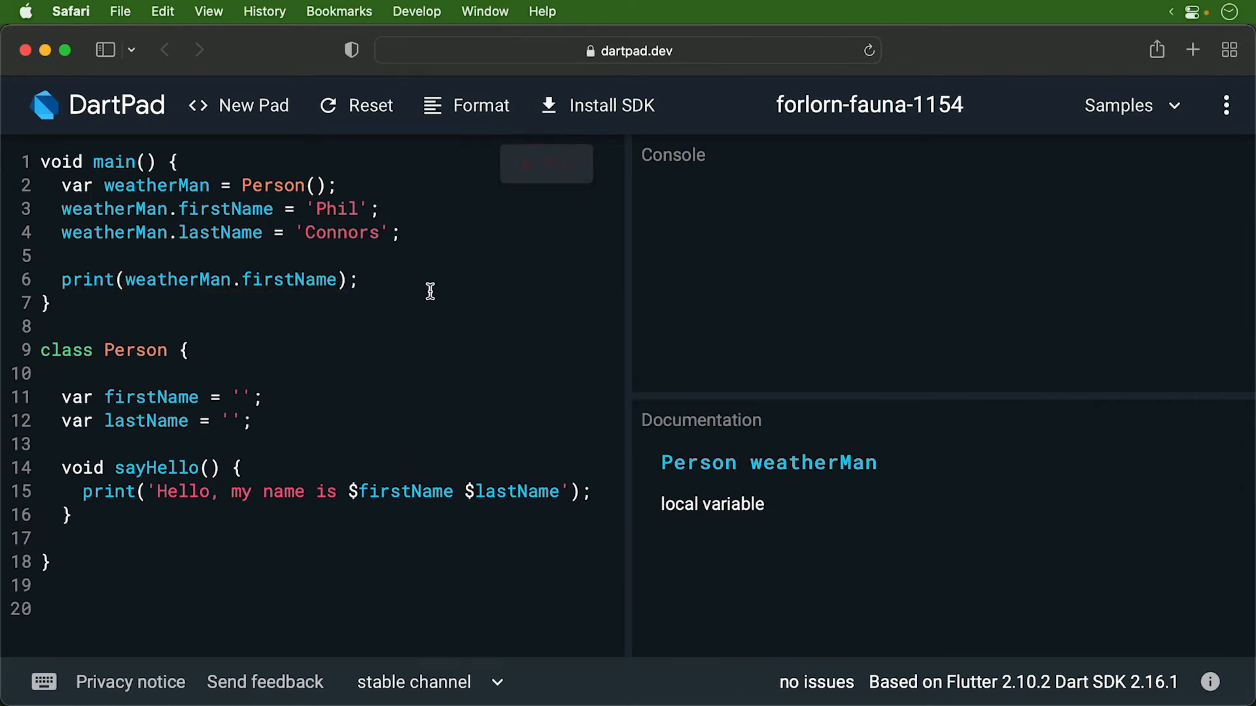
{"action": "left_click", "coordinate": [545, 164]}
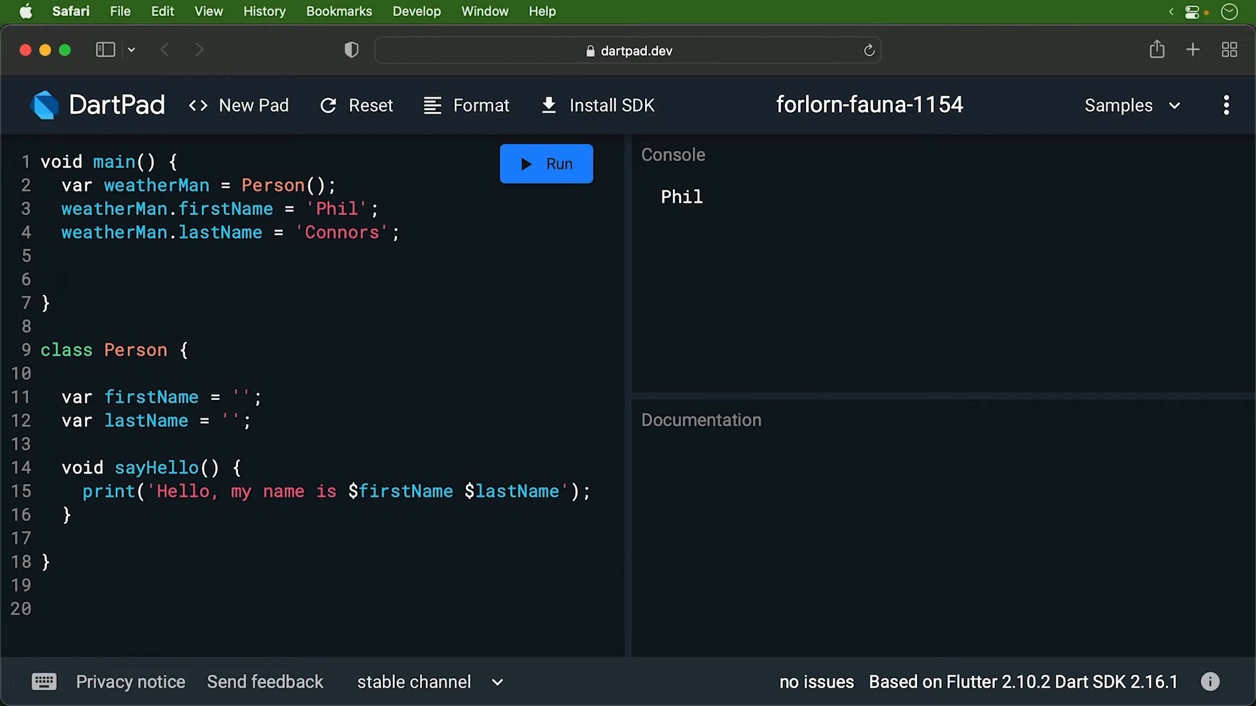
Step: Add var singer = new Person() with firstName 'Janet' and lastName 'Joplin'
{"action": "type", "text": "var singer"}
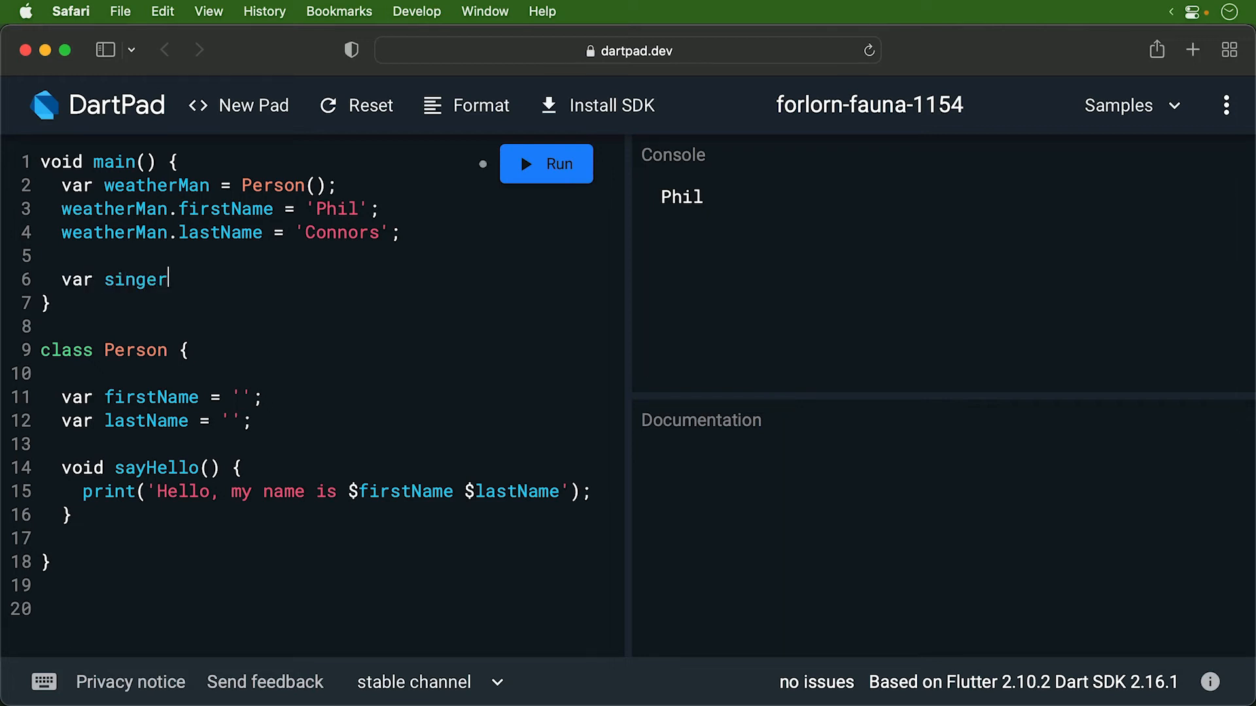
{"action": "type", "text": "= new Person();"}
{"action": "type", "text": "singer.firstName = '"}
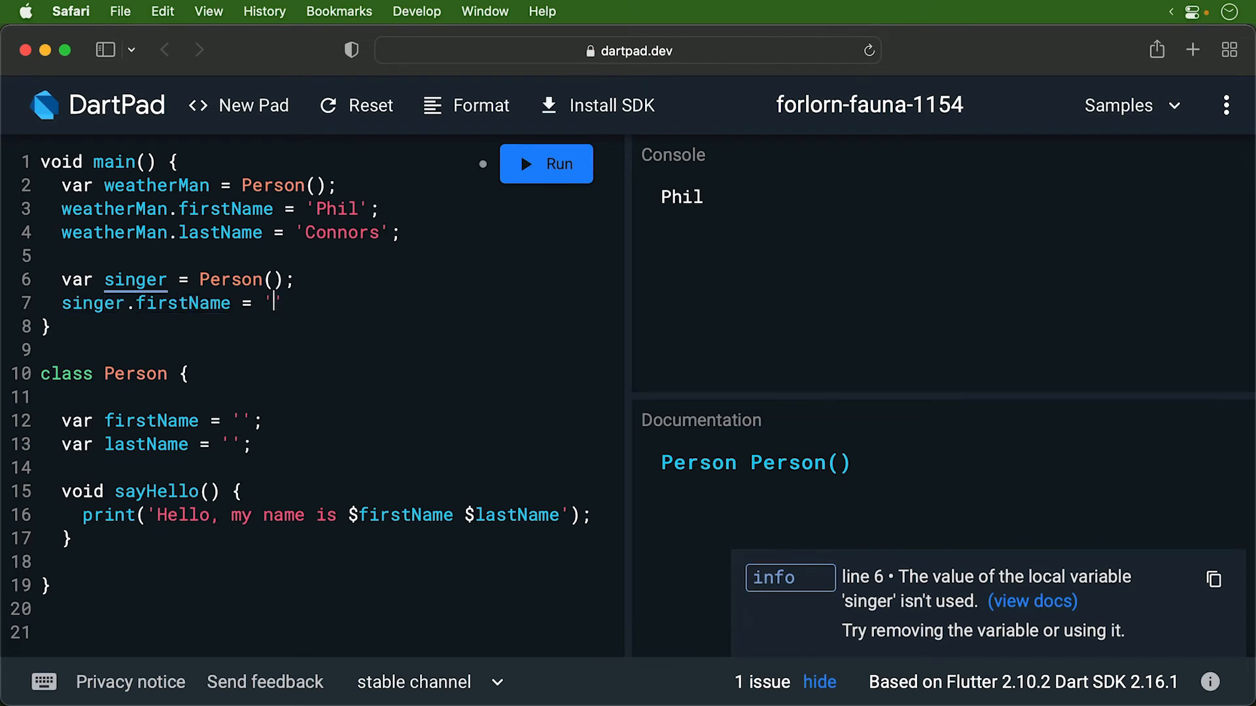
{"action": "type", "text": "Janet';"}
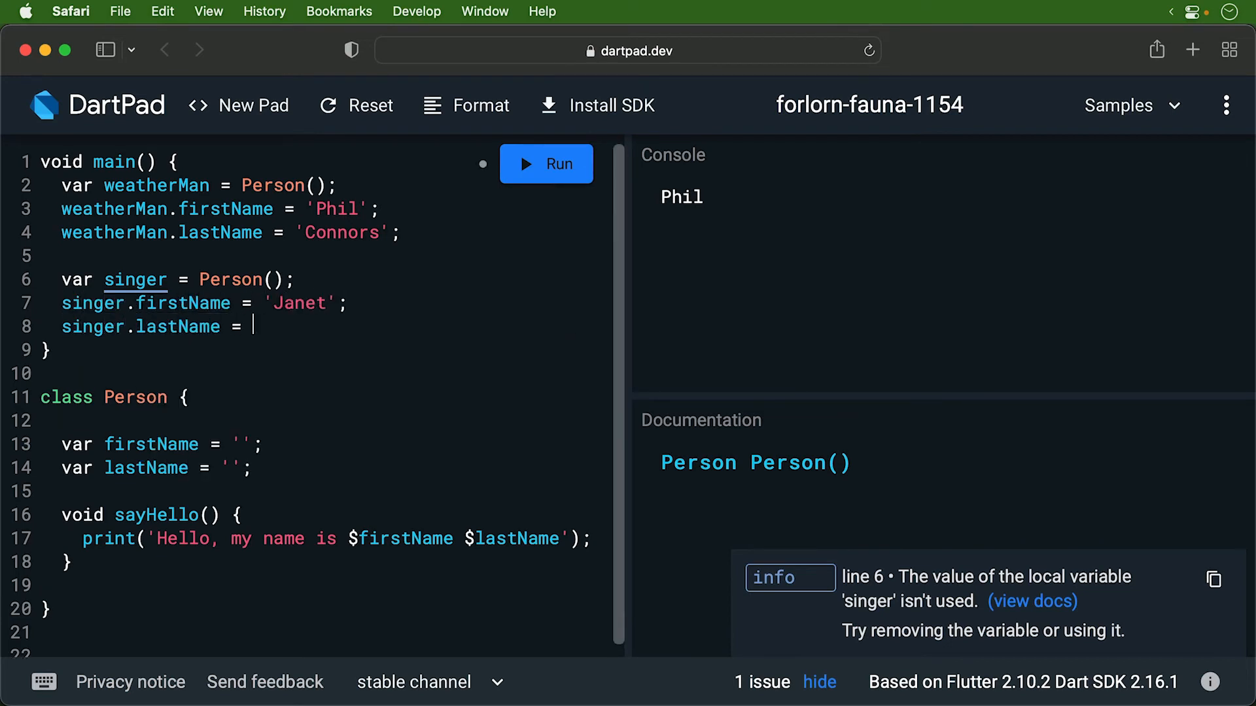
{"action": "type", "text": "'Joplin';"}
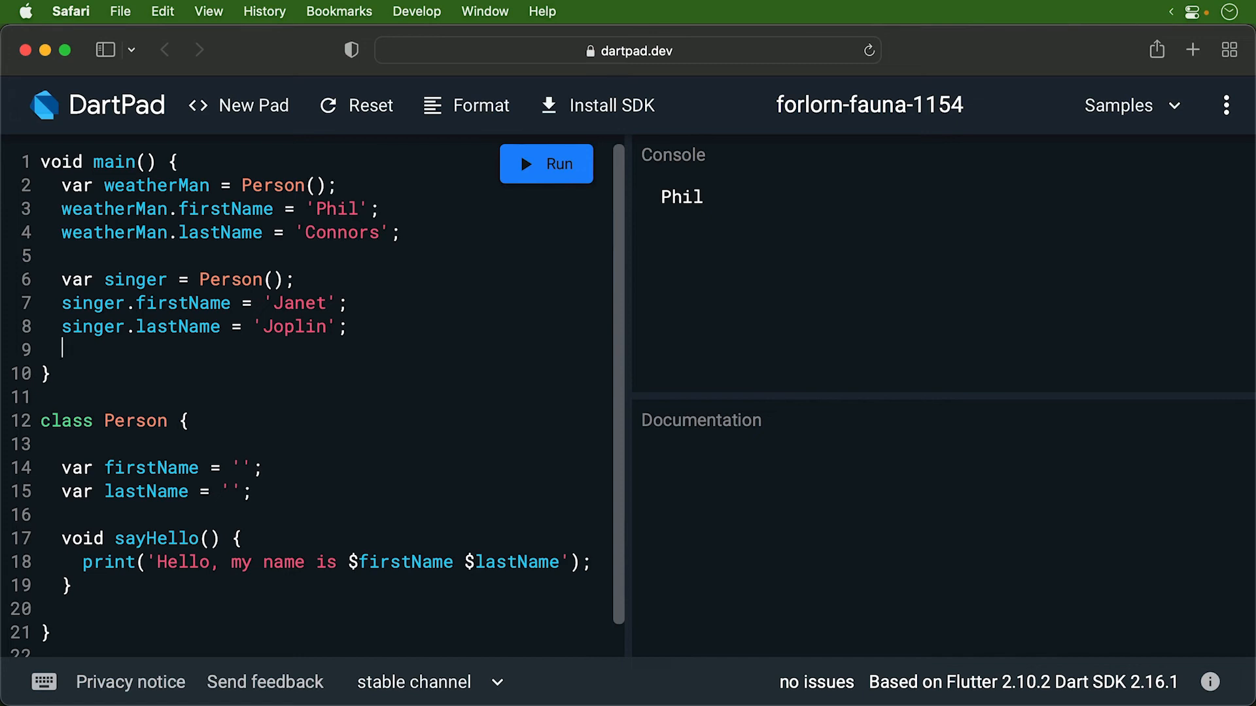
Step: Call weatherMan.sayHello() and singer.sayHello(), then run to print both greetings
{"action": "type", "text": "weather"}
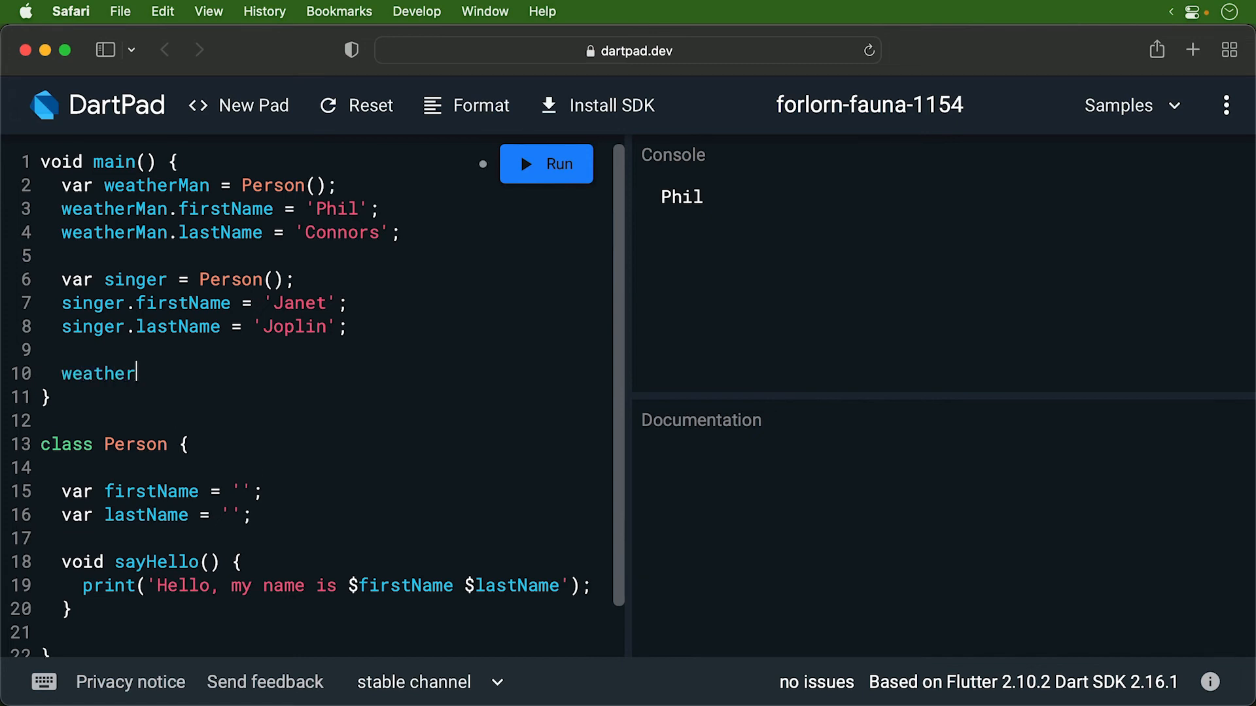
{"action": "type", "text": "Man.sayHello()"}
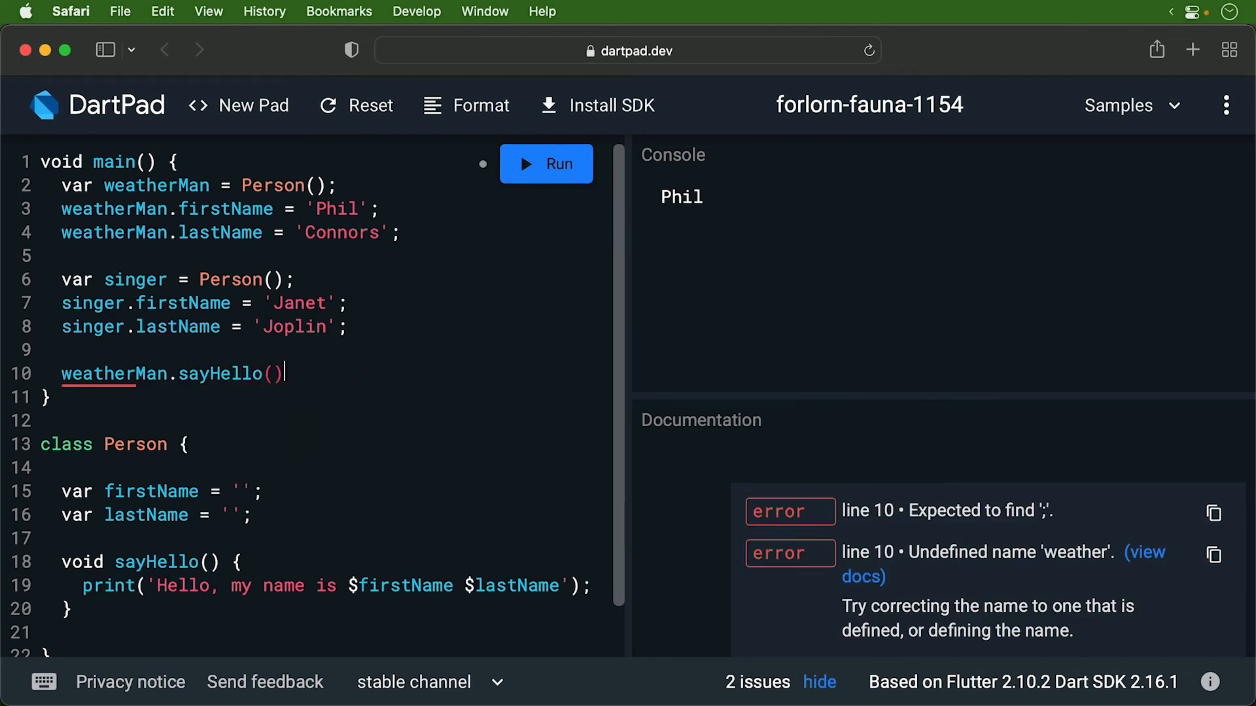
{"action": "type", "text": ";"}
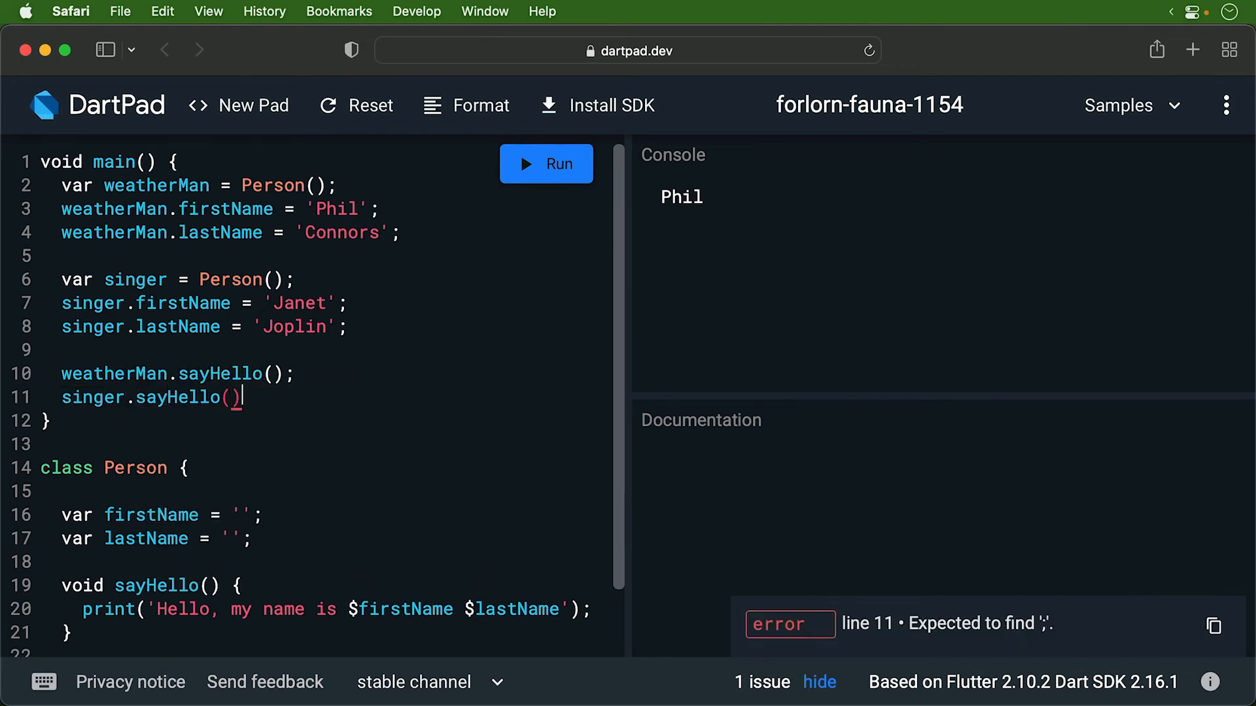
{"action": "type", "text": ";"}
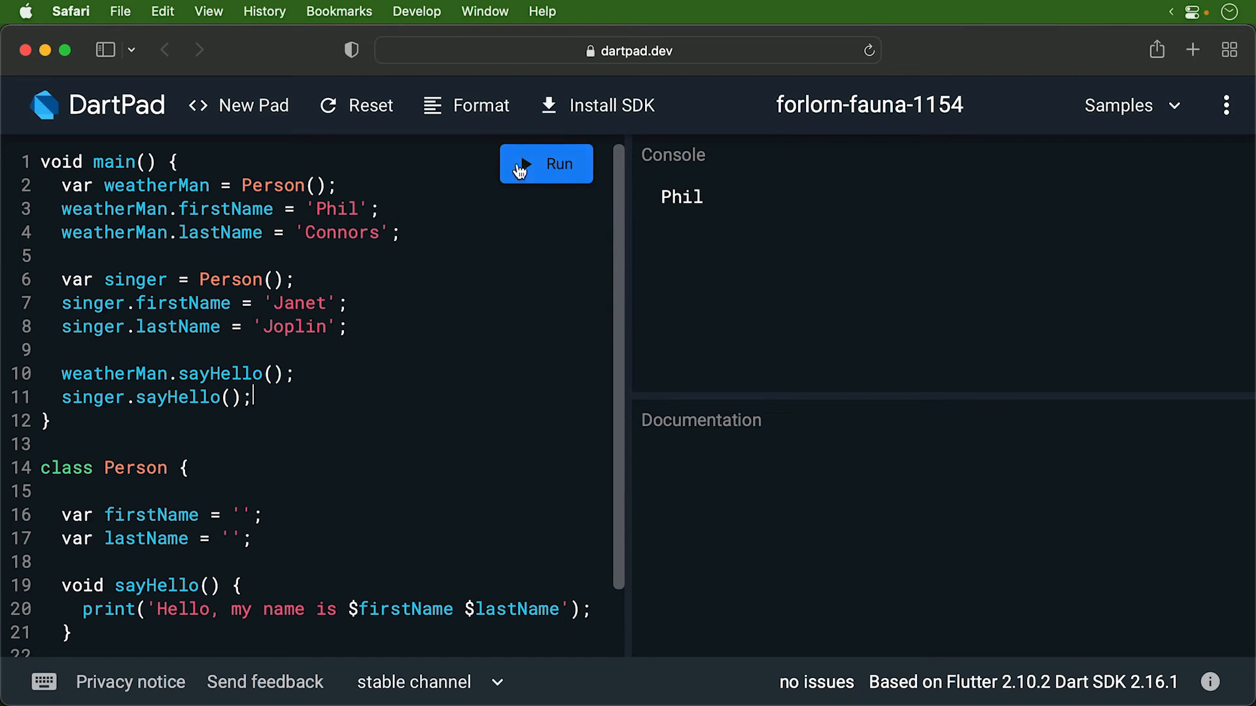
{"action": "left_click", "coordinate": [545, 163]}
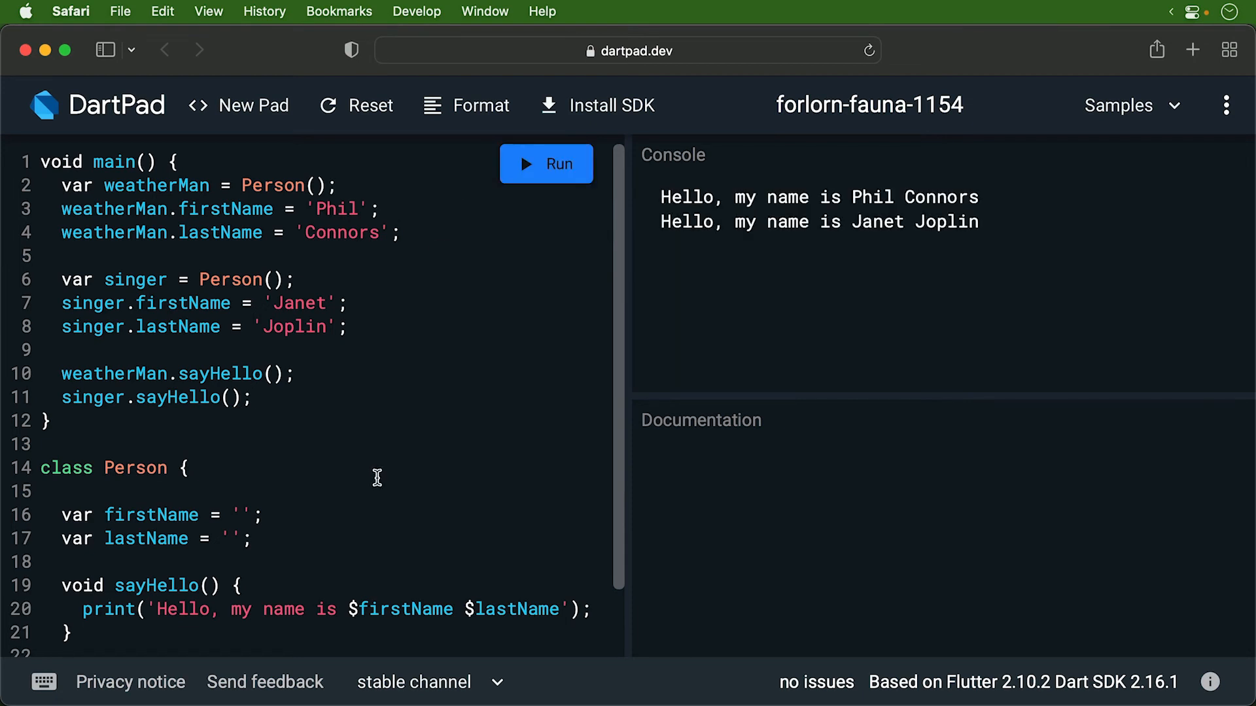